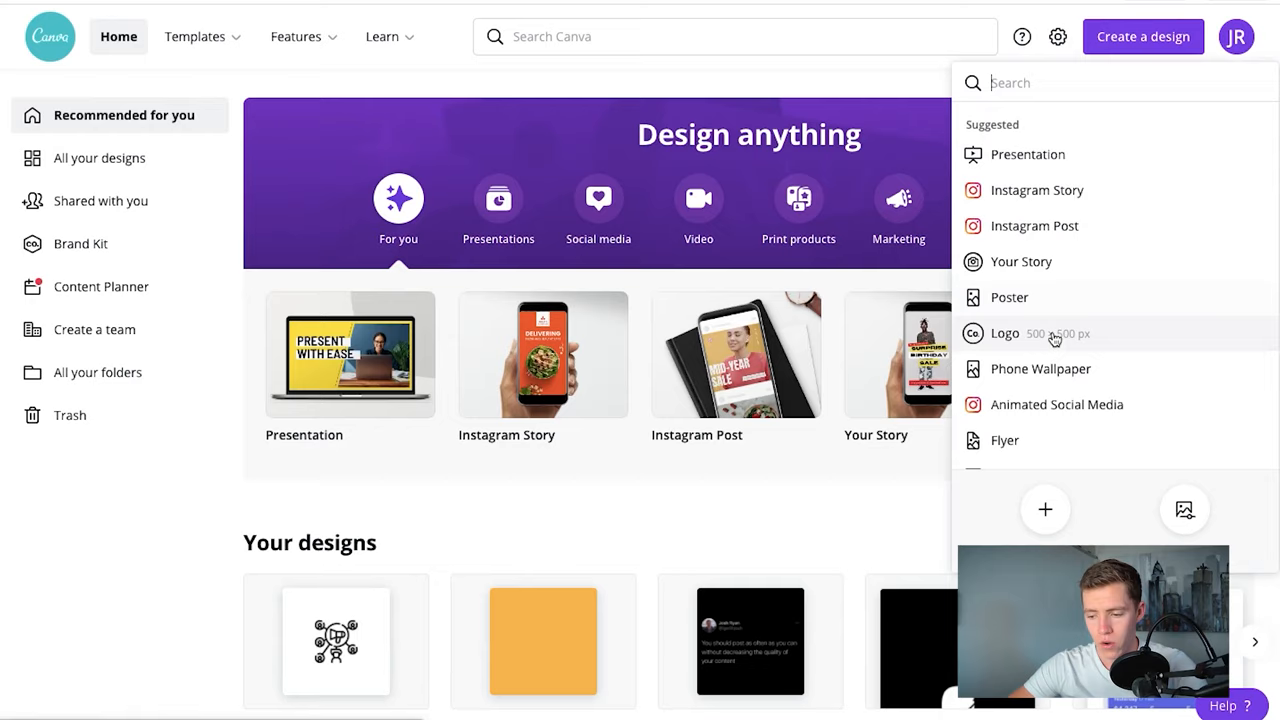
Start a new blank Logo design at 500 × 500 px.
left_click(1004, 332)
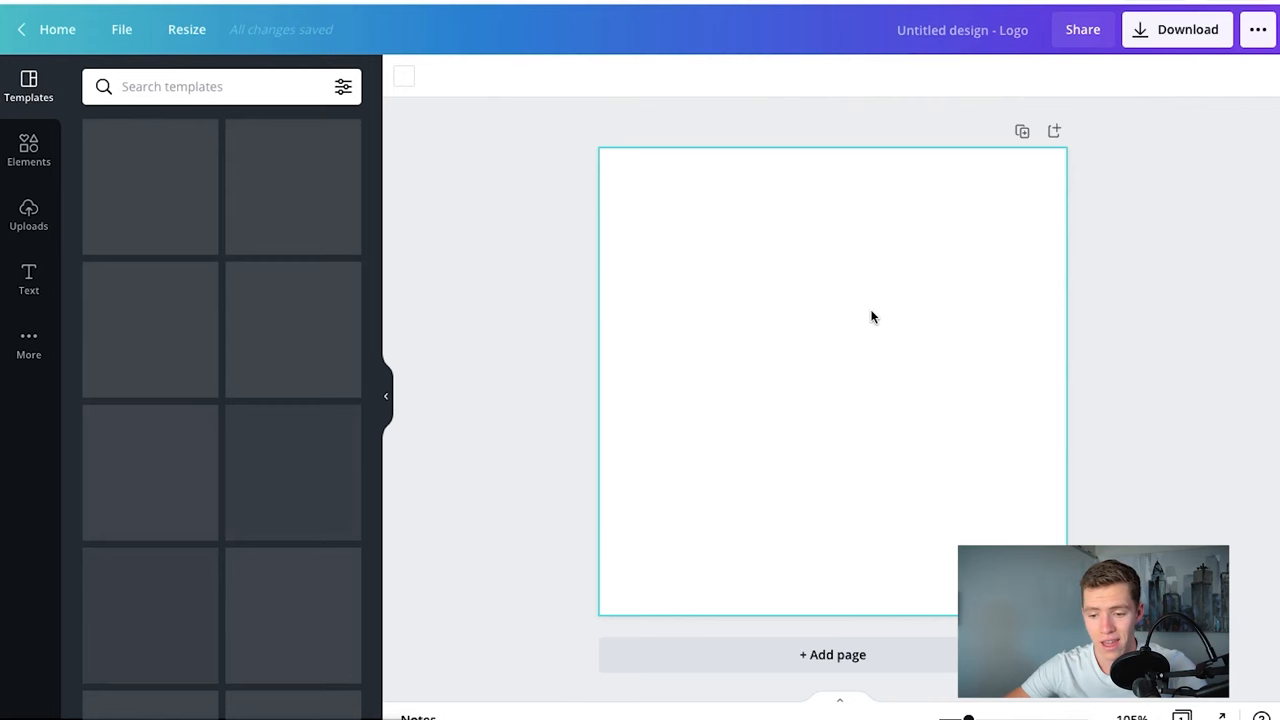
Fill the canvas background with the default solid orange colour.
left_click(100, 358)
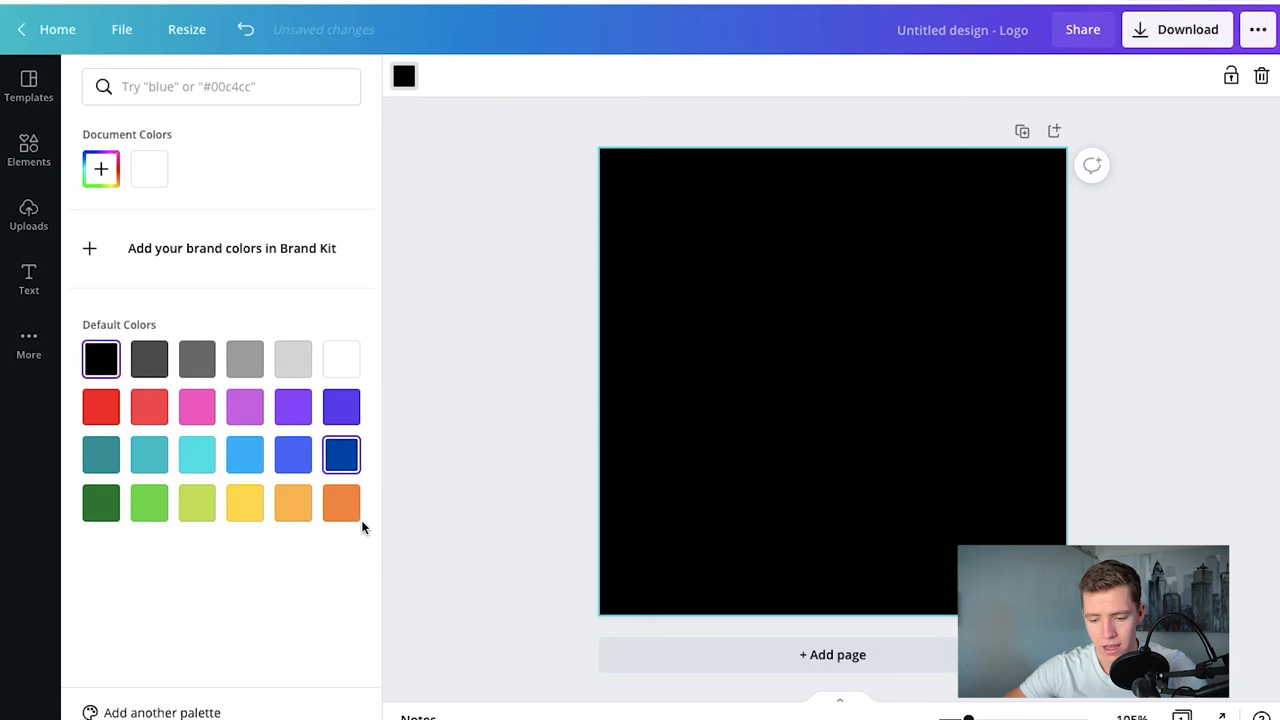
mouse_move(244, 502)
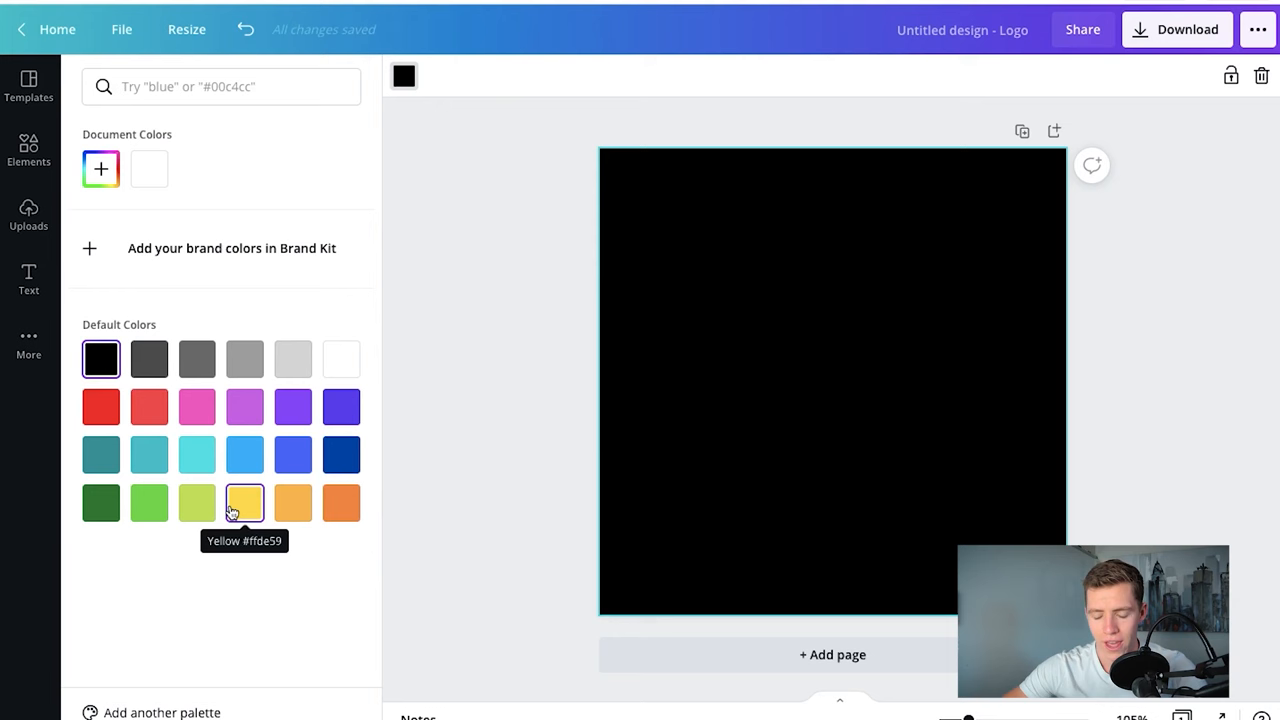
left_click(244, 502)
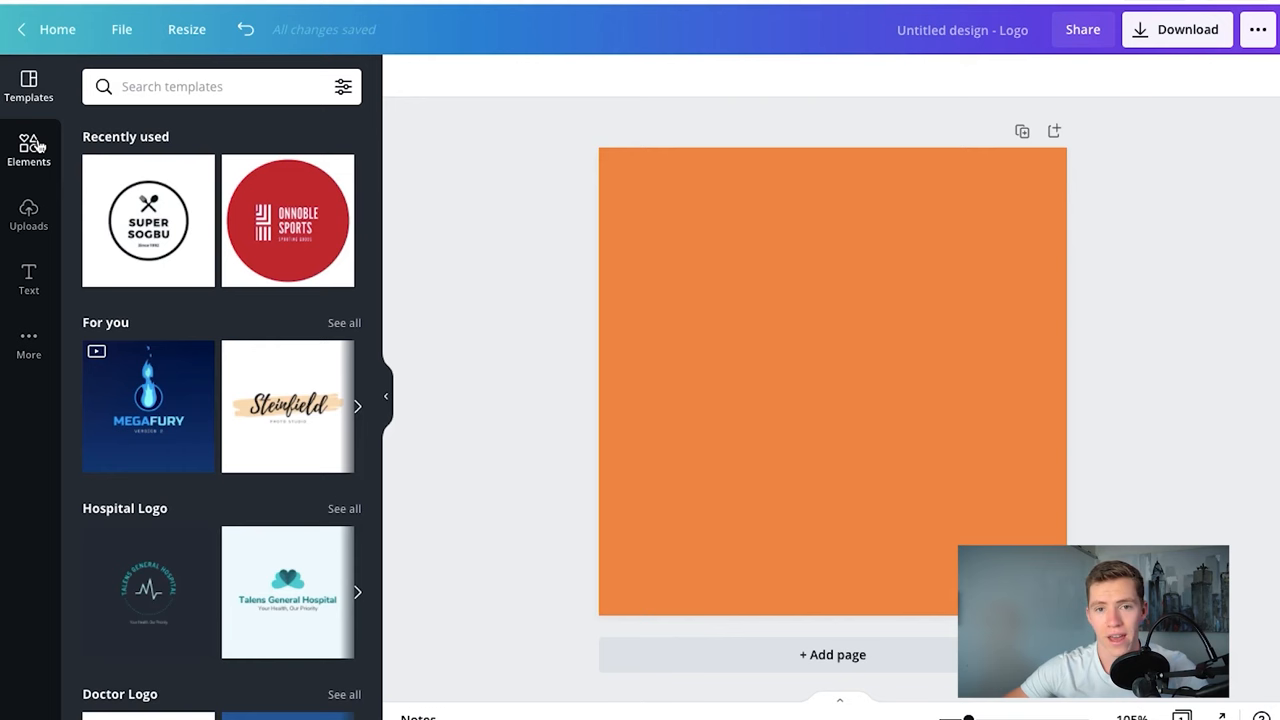
Bring up the Elements library search with its recent searches listed.
left_click(28, 150)
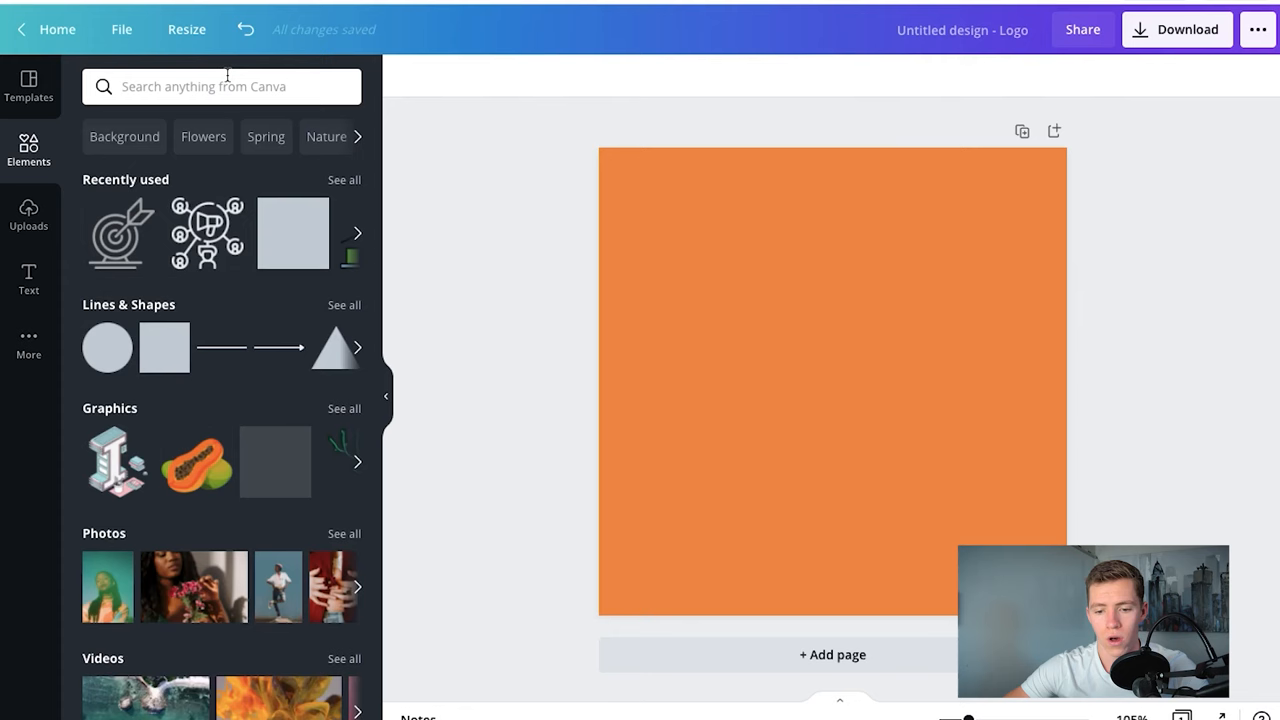
left_click(220, 86)
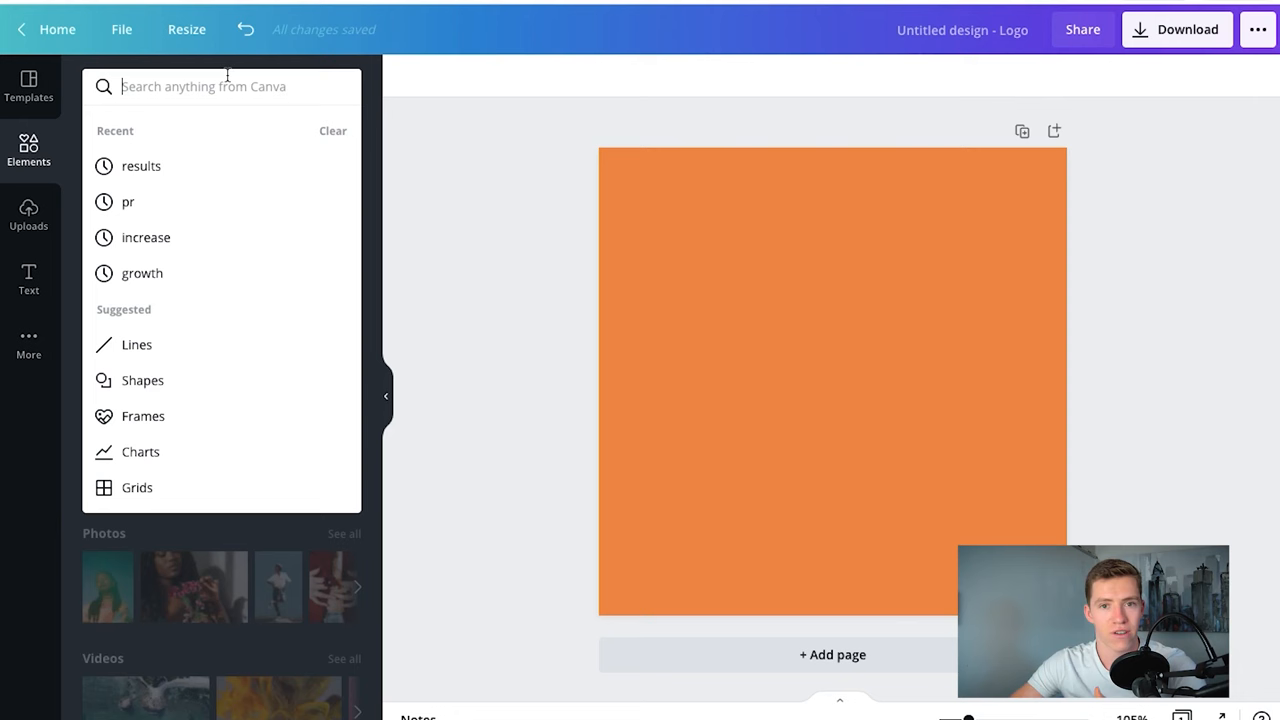
Search 'results' in Graphics and add the target-with-arrow icon to the orange square.
left_click(140, 166)
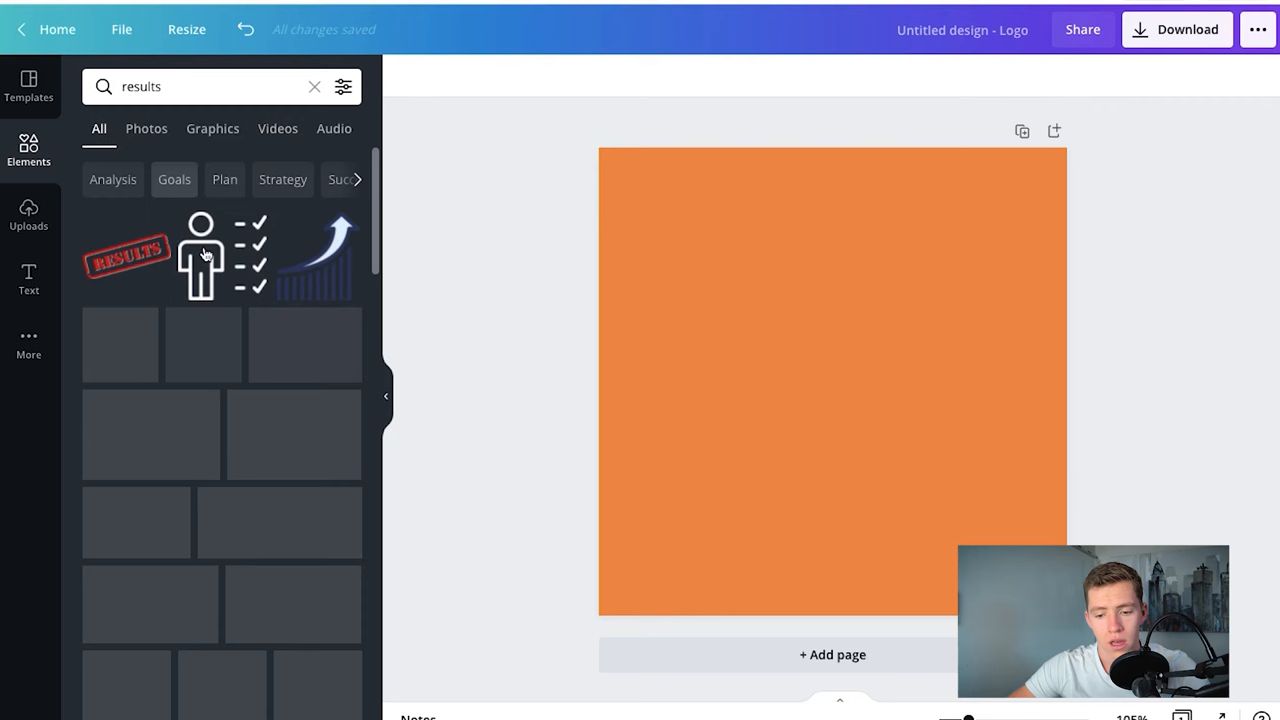
left_click(212, 128)
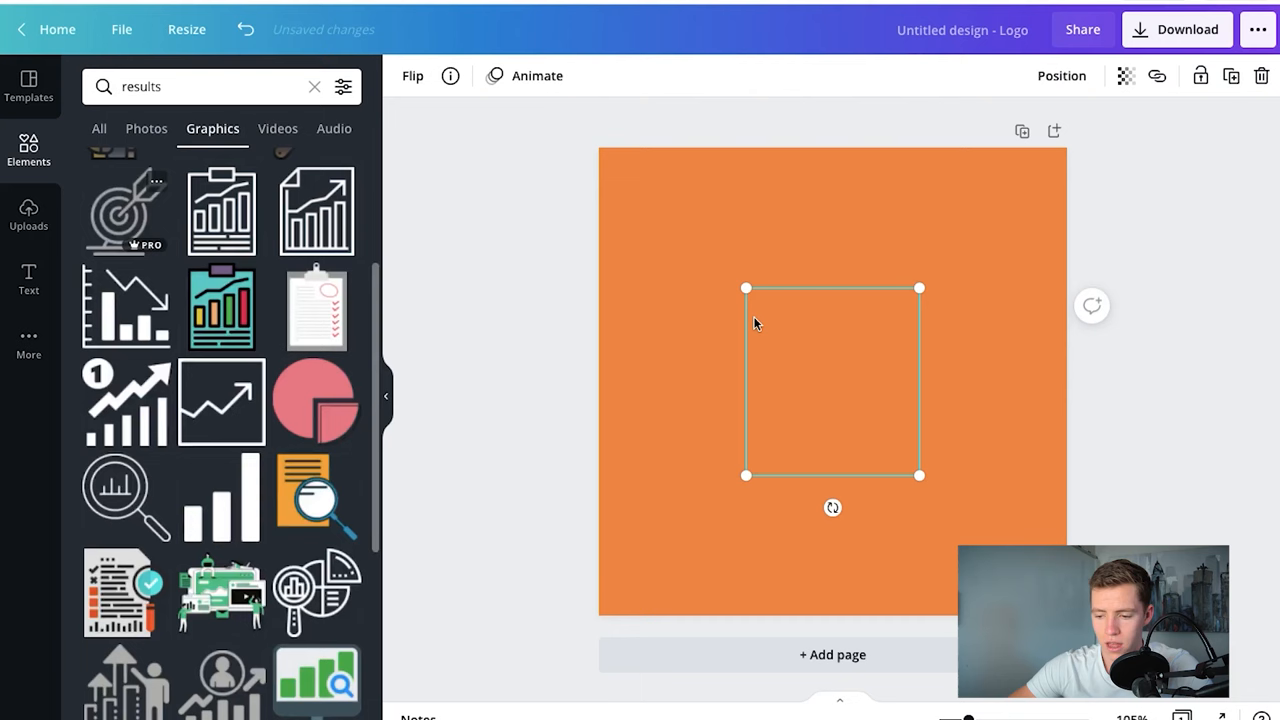
left_click(124, 210)
type("ho")
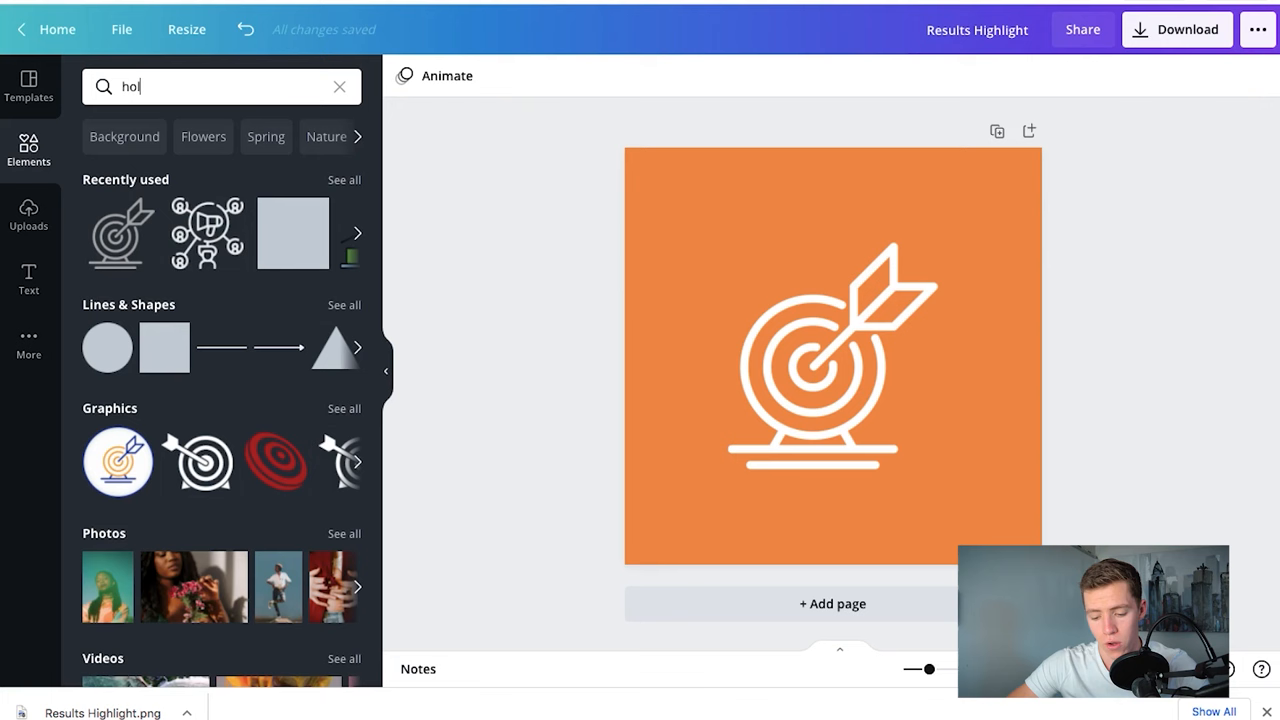
Search 'holiday' in Graphics, add the beach umbrella icon and recolour it white.
type("liday")
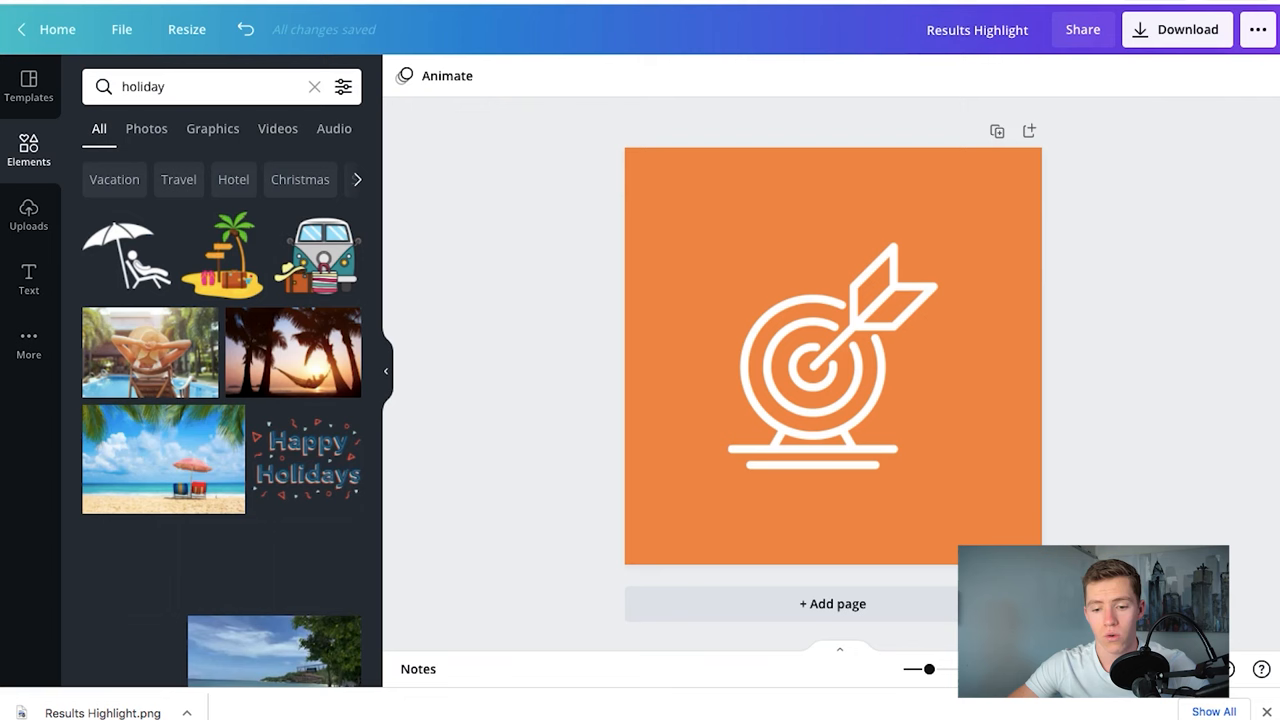
left_click(212, 128)
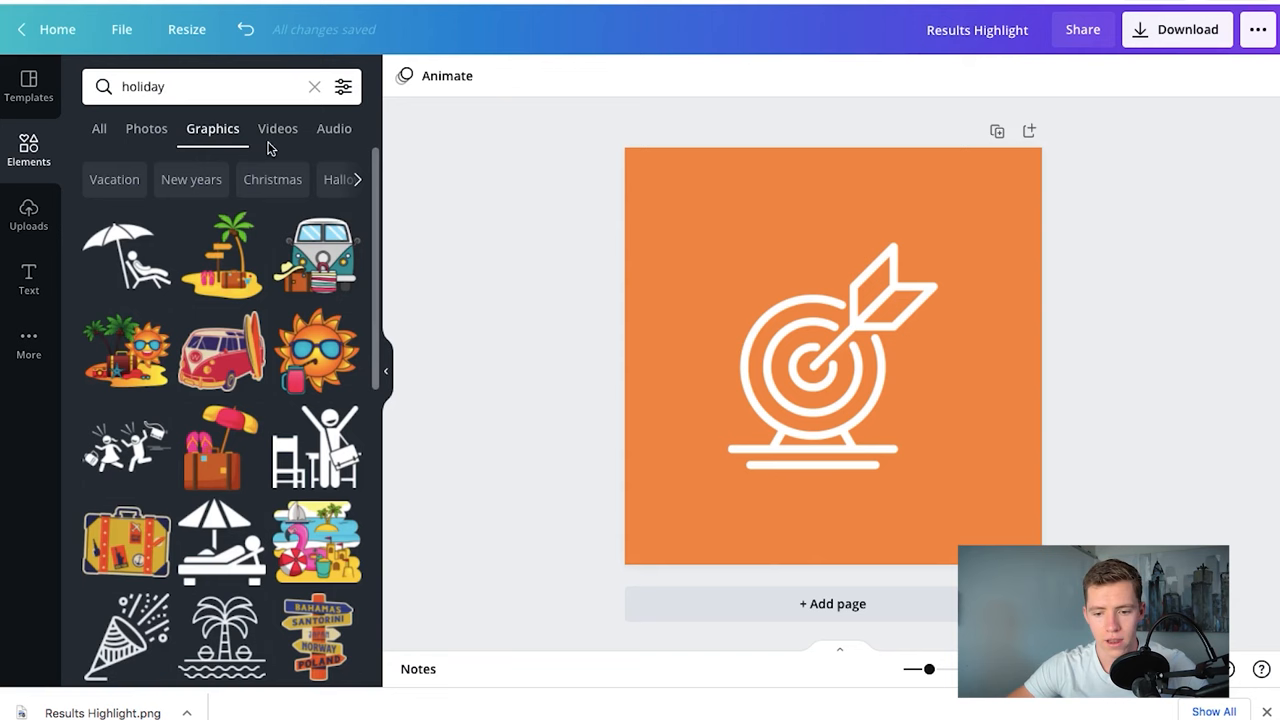
left_click(126, 252)
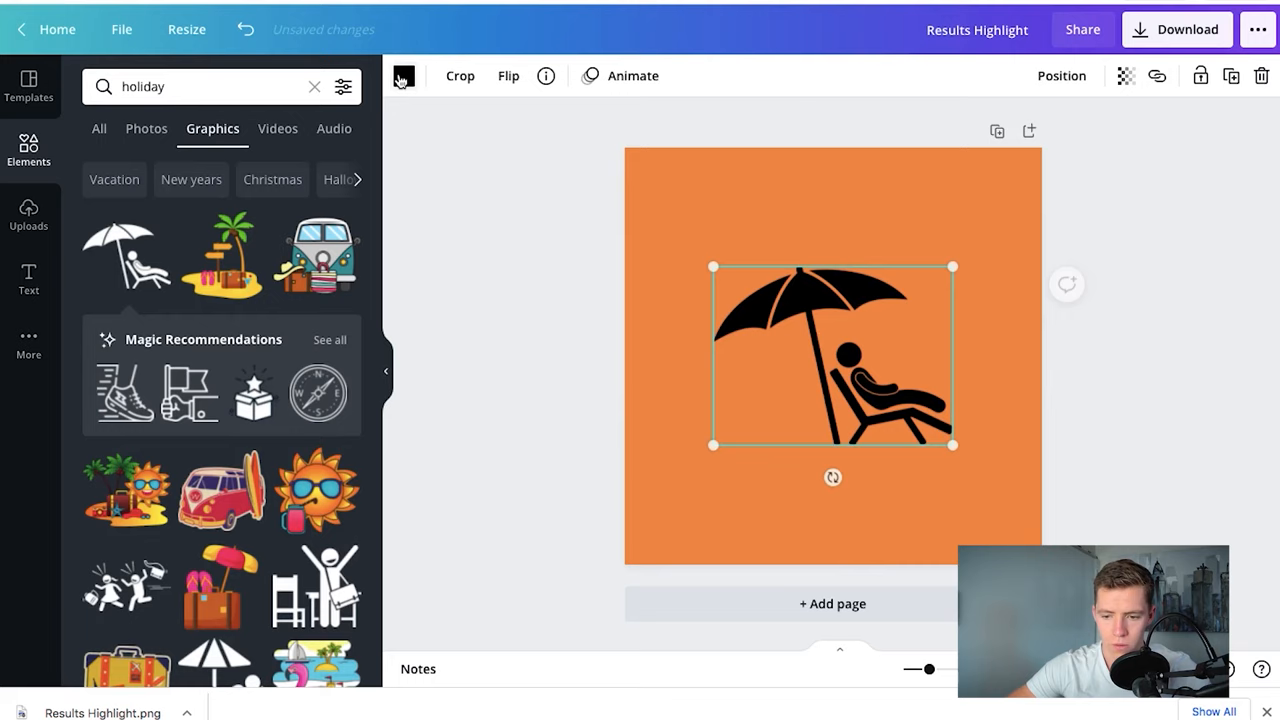
left_click(404, 76)
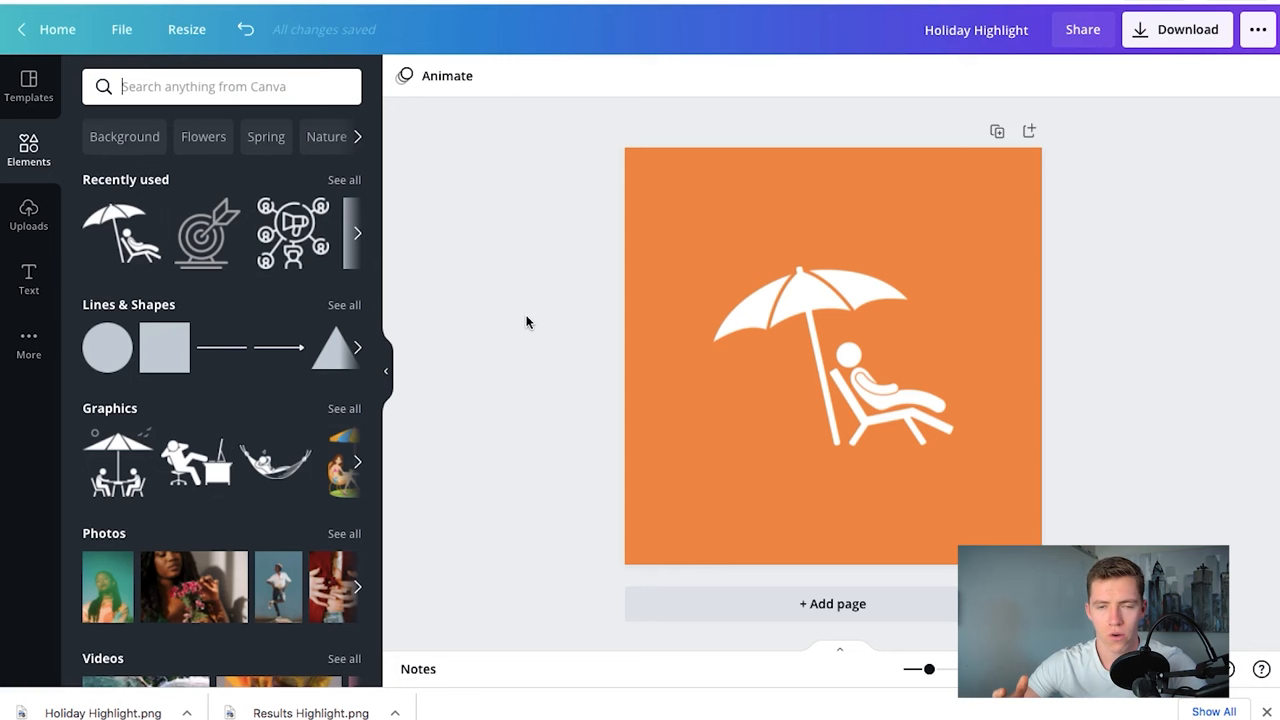
Search Elements for 'pr' and add the megaphone-network graphic to the orange square.
left_click(820, 304)
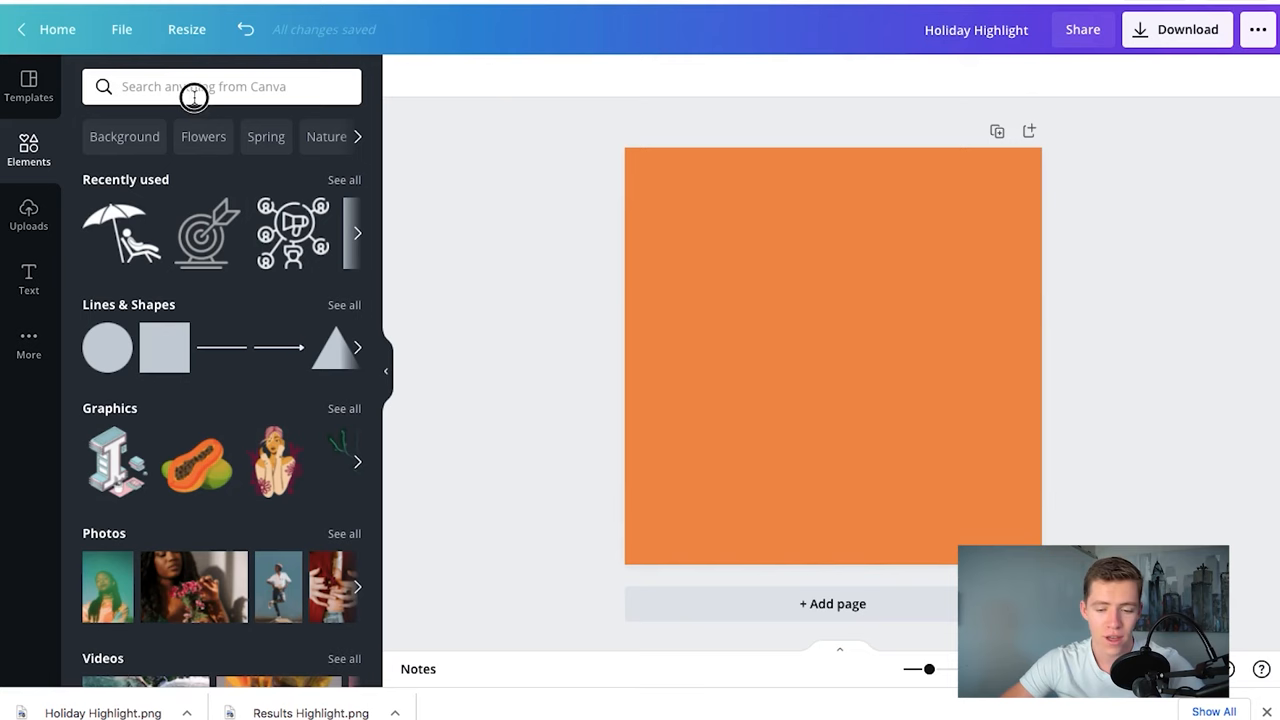
type("pr")
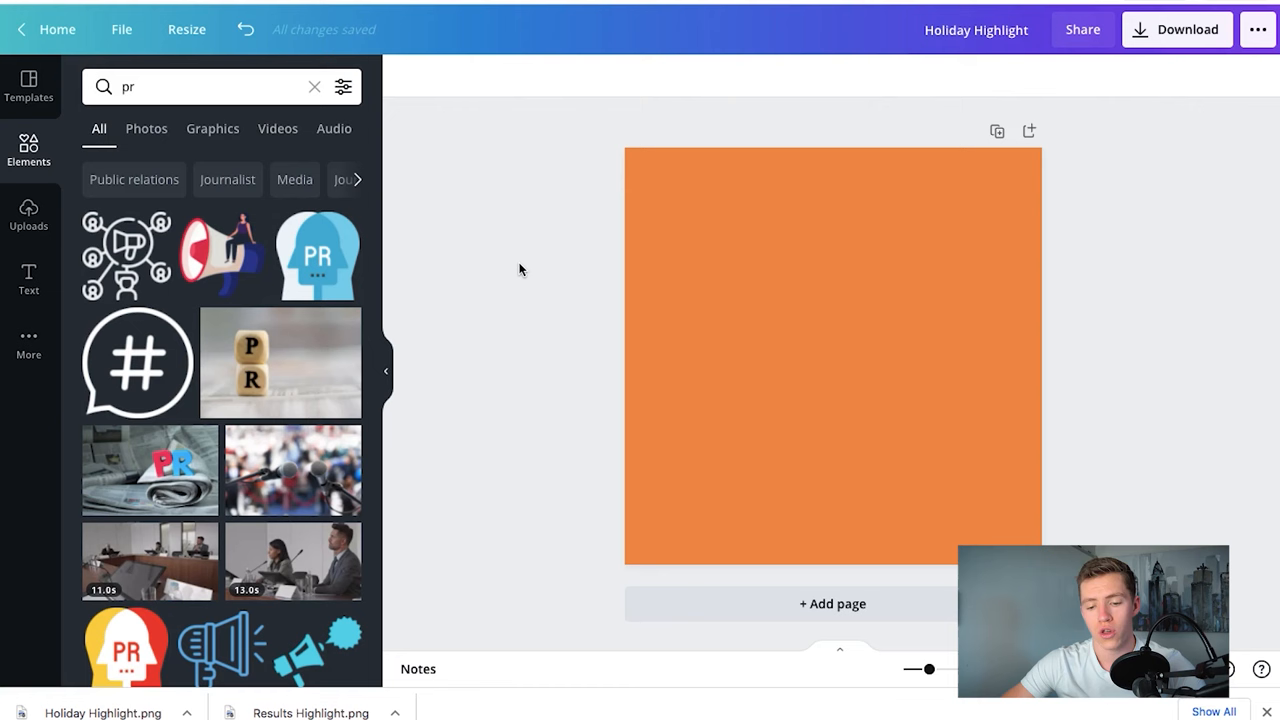
mouse_move(330, 320)
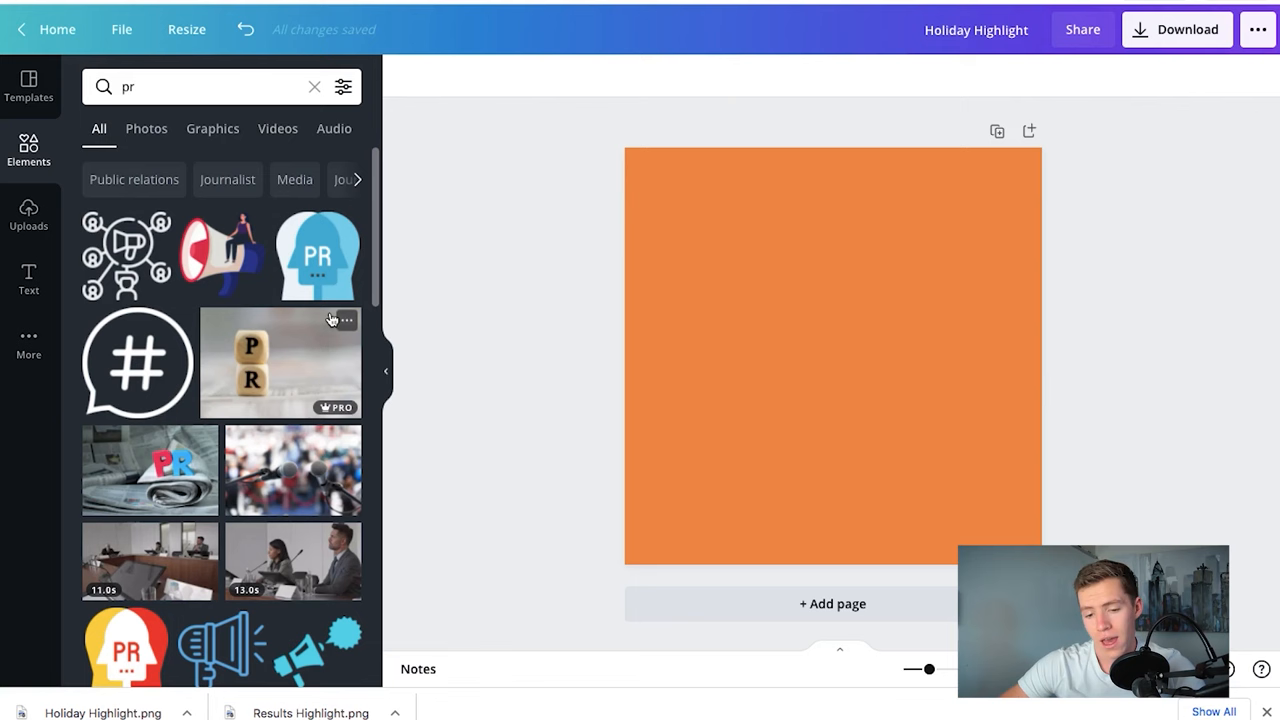
left_click(124, 256)
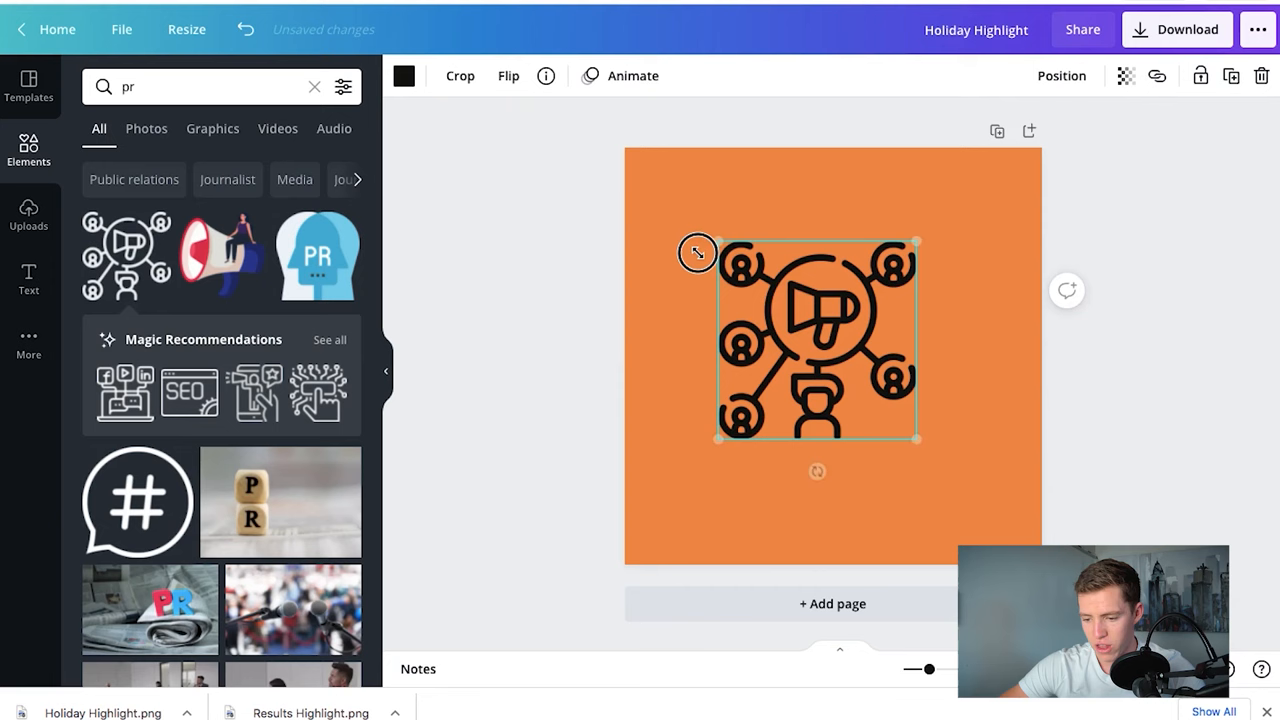
Recolour the megaphone icon white and download the design as PR Highlight.png.
left_click(404, 76)
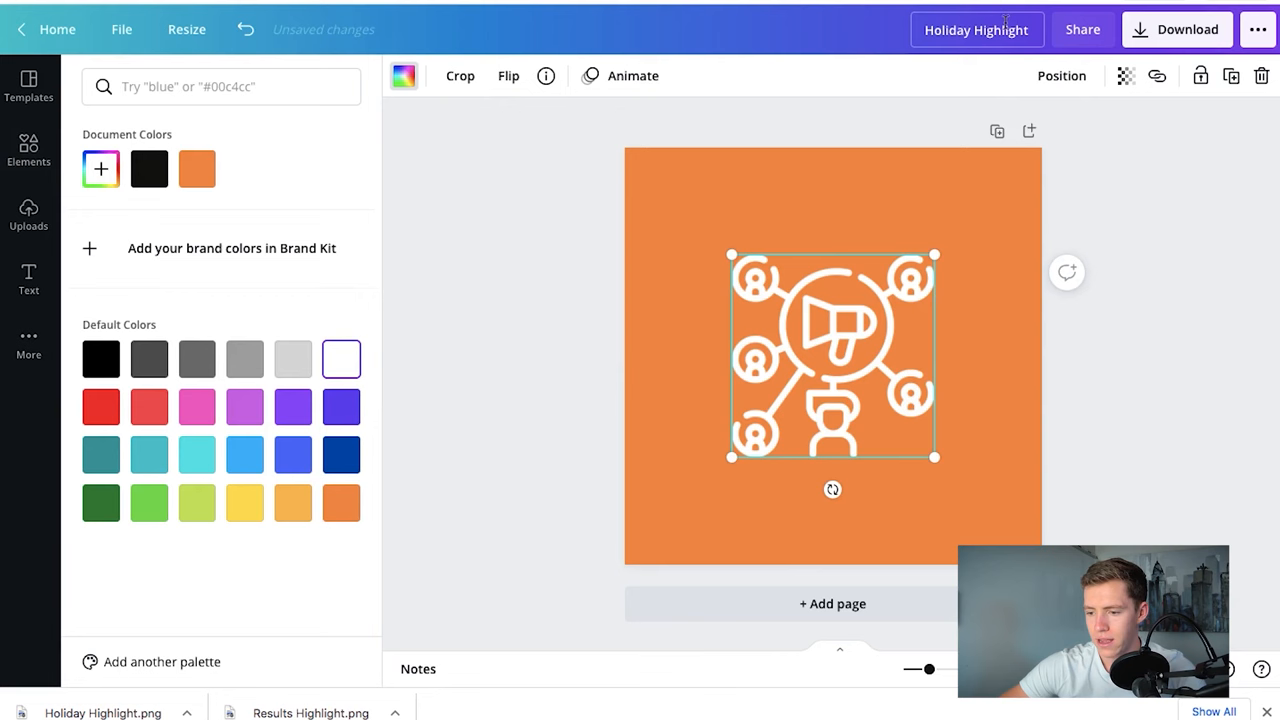
left_click(1176, 30)
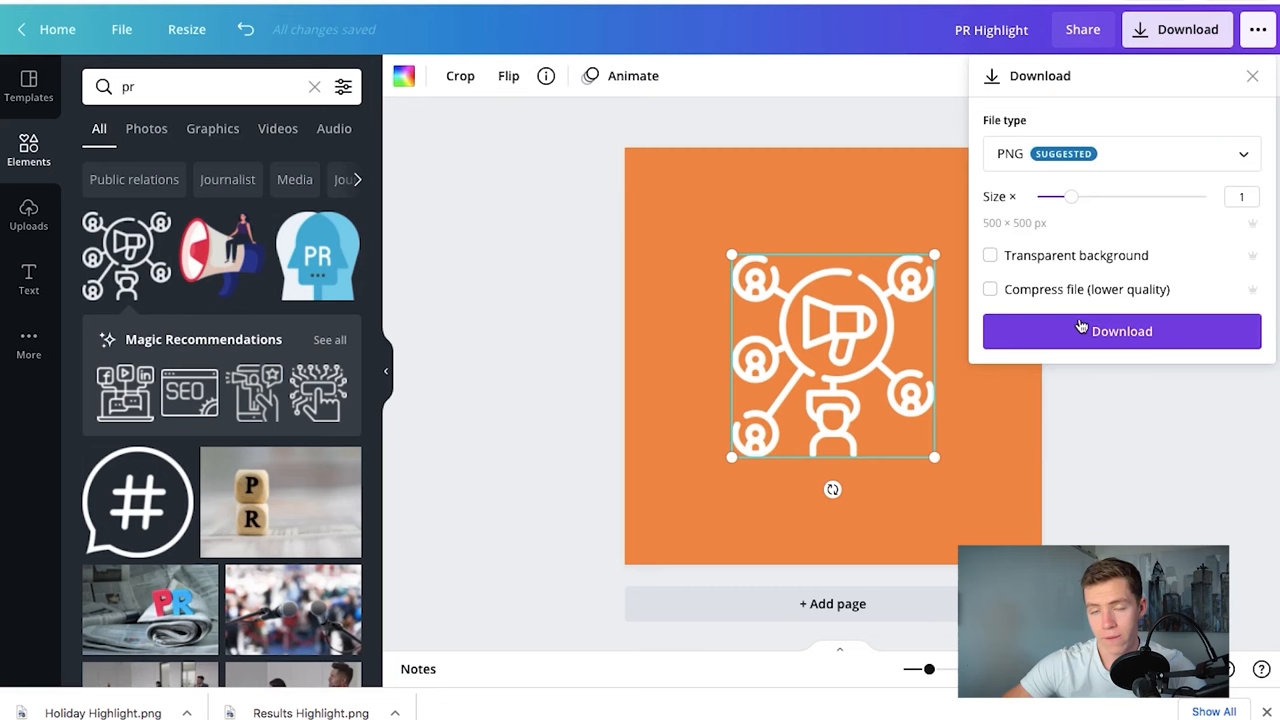
left_click(1120, 332)
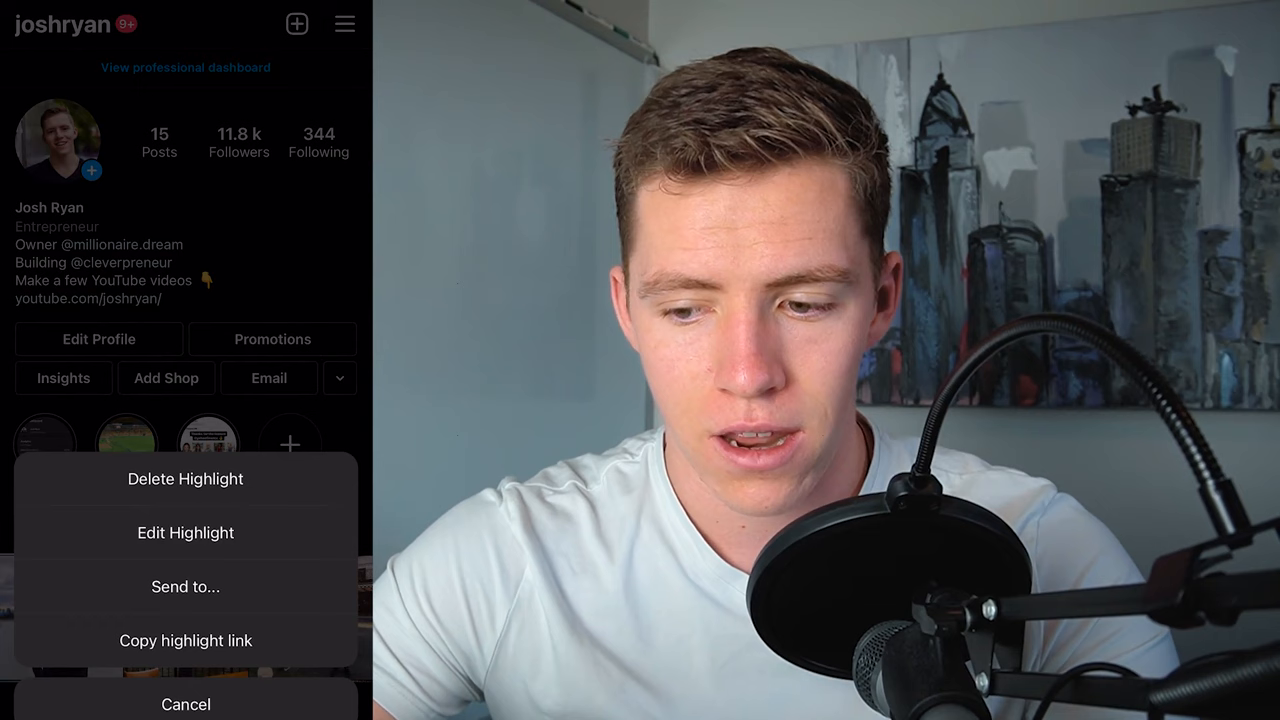
Choose the orange target image as the Results highlight's cover.
left_click(184, 532)
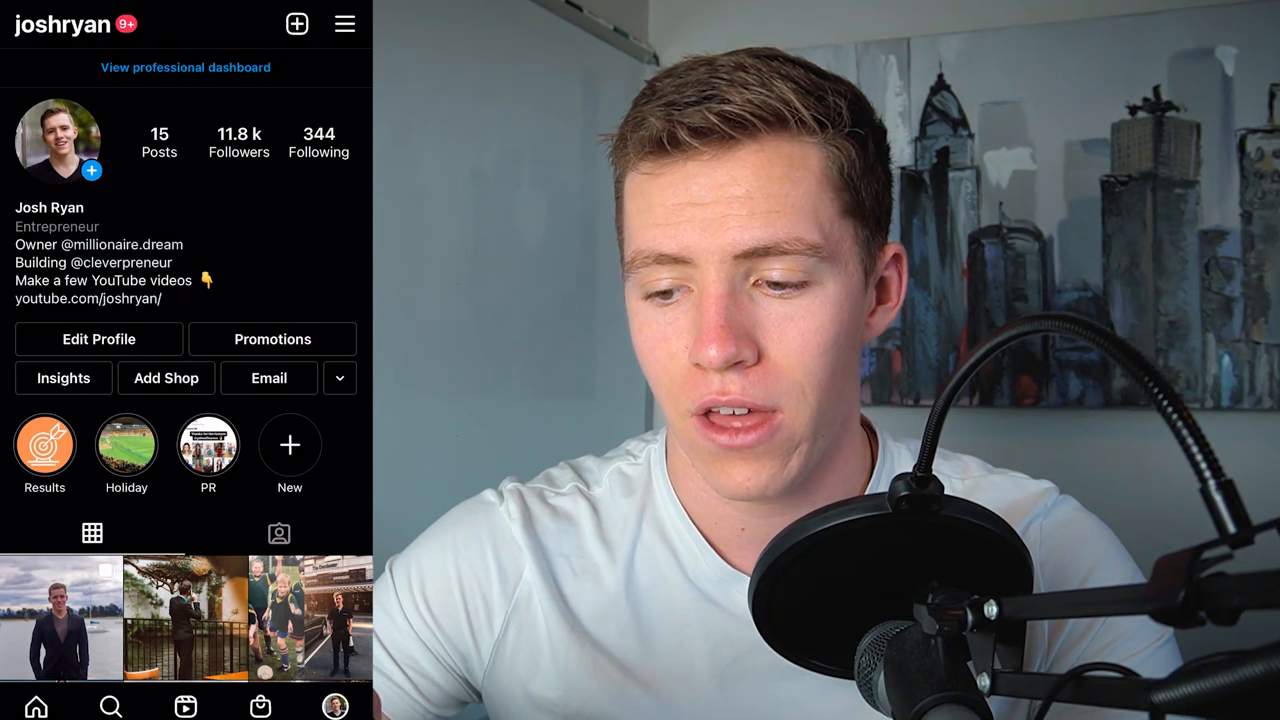
Edit the highlight's cover and pick the orange megaphone image from Recents.
left_click(126, 444)
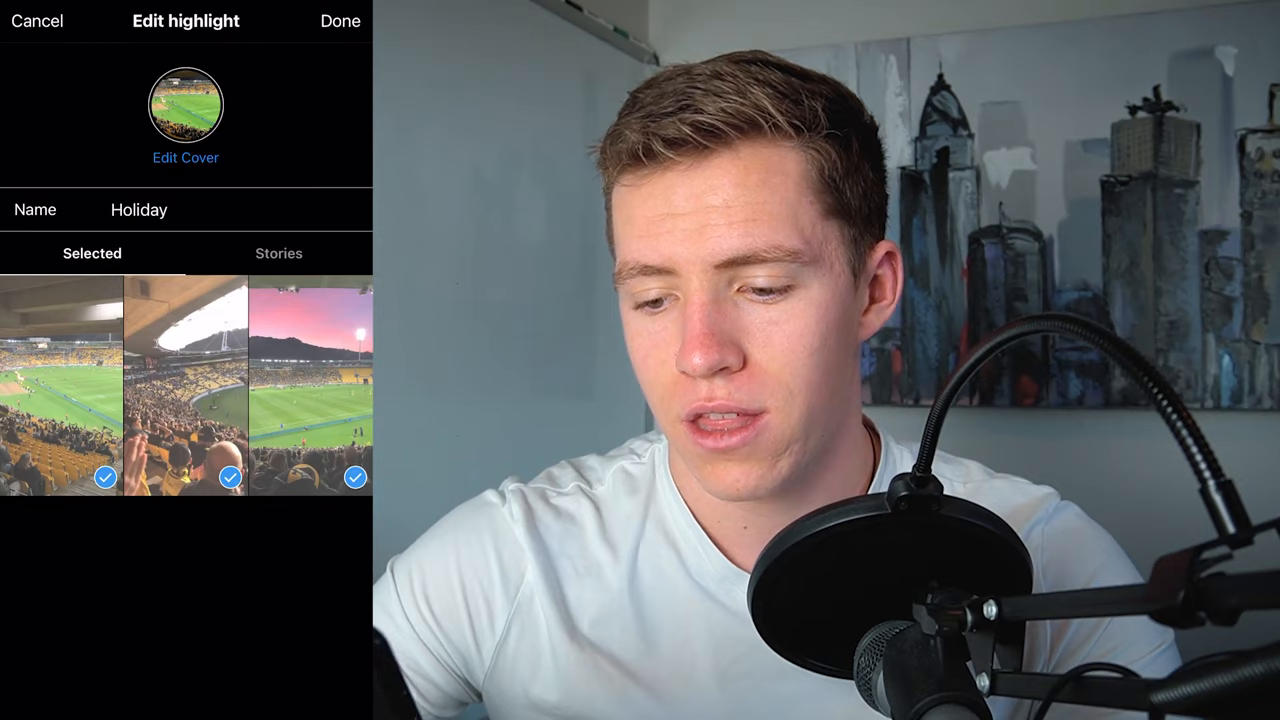
left_click(340, 20)
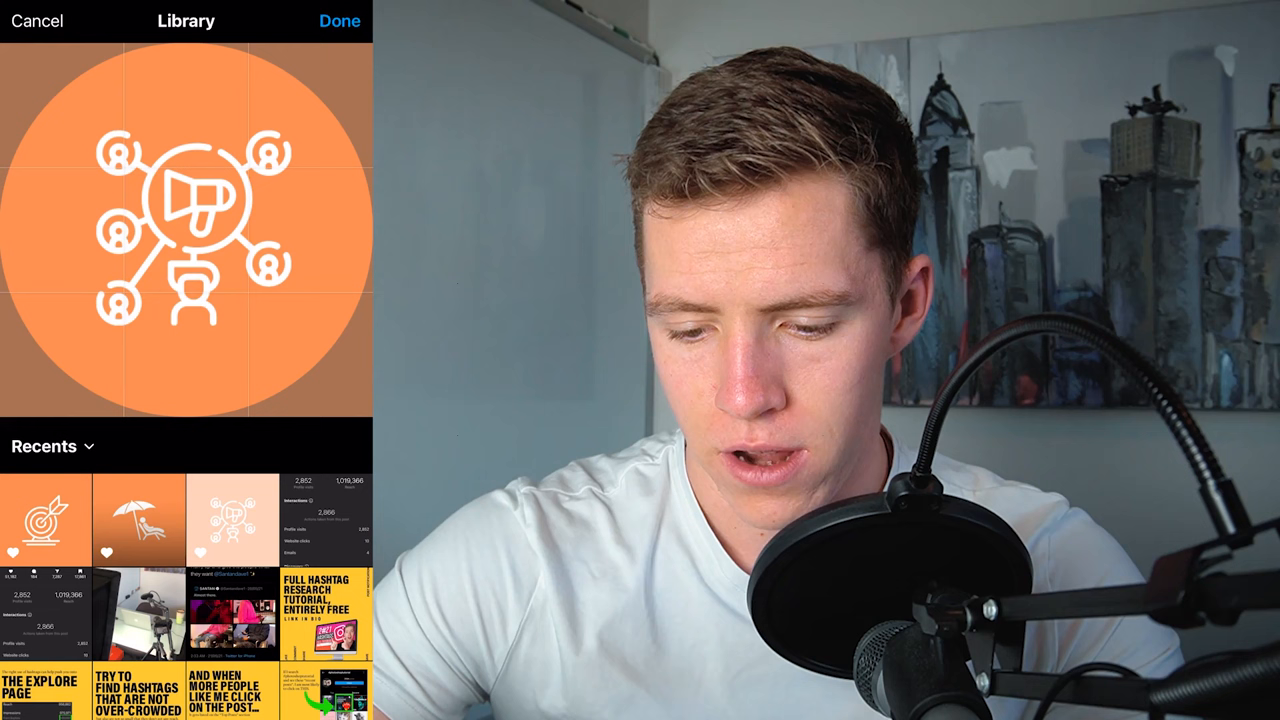
Confirm the megaphone cover and save the PR highlight changes.
left_click(340, 20)
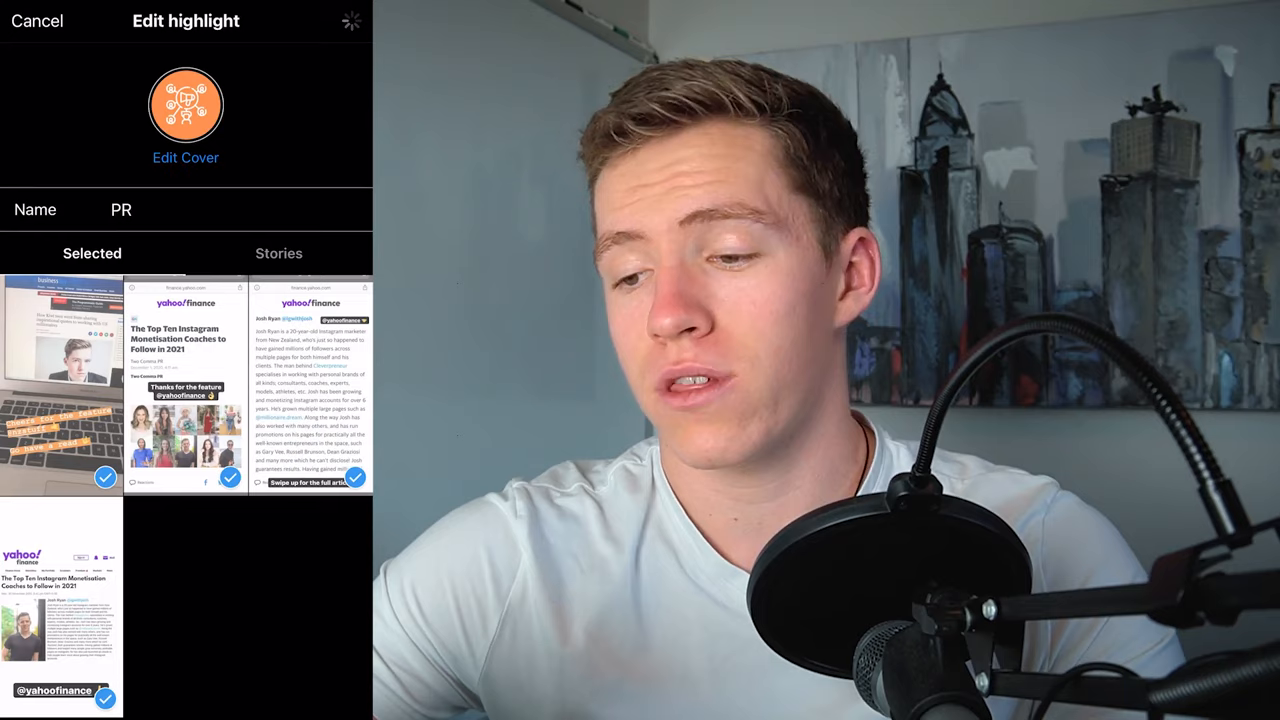
left_click(36, 20)
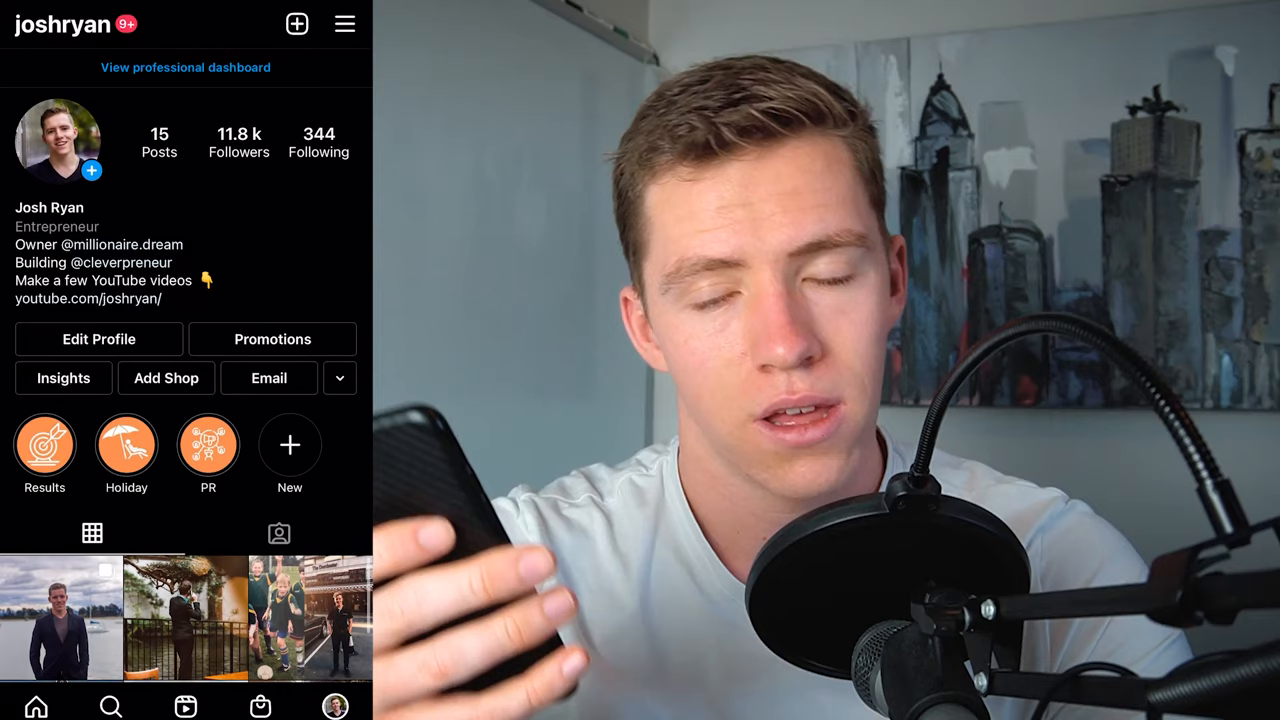